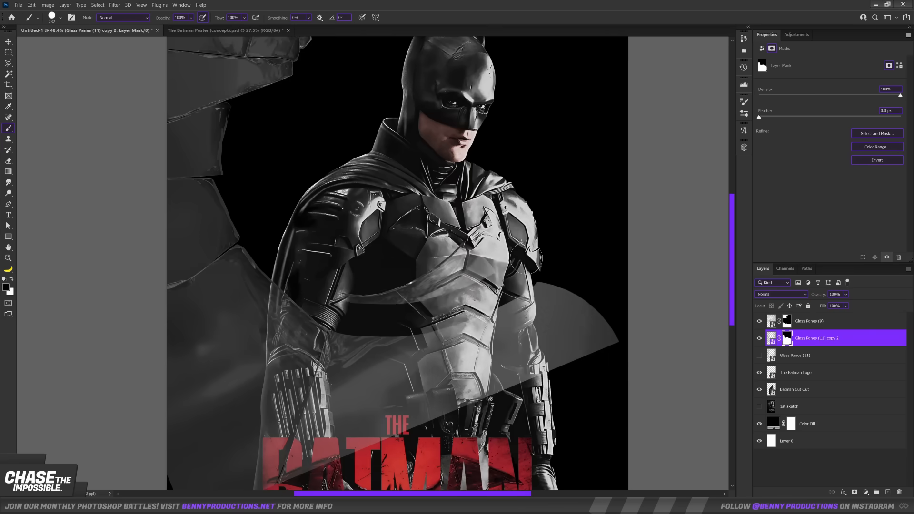
# - Arrange the copied Glass Panes layers into a shattered frame around the central hole in Group 1
pyautogui.click(794, 355)
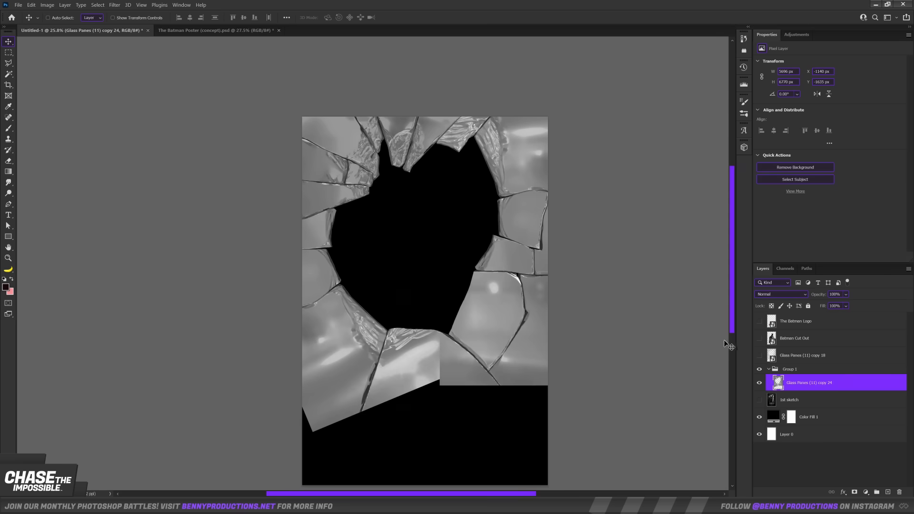
# - Add a dark red Solid Color fill behind Batman and a Levels adjustment clipped to the glass panes
pyautogui.click(781, 294)
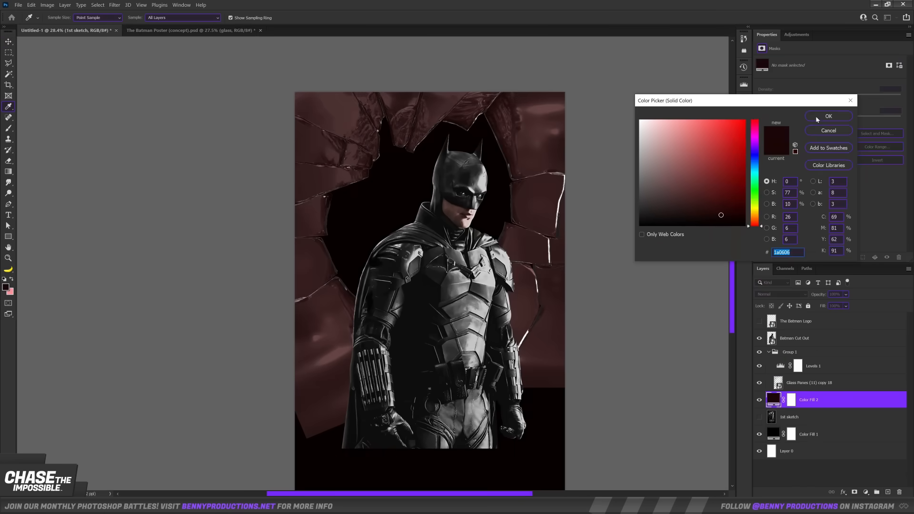
pyautogui.click(828, 116)
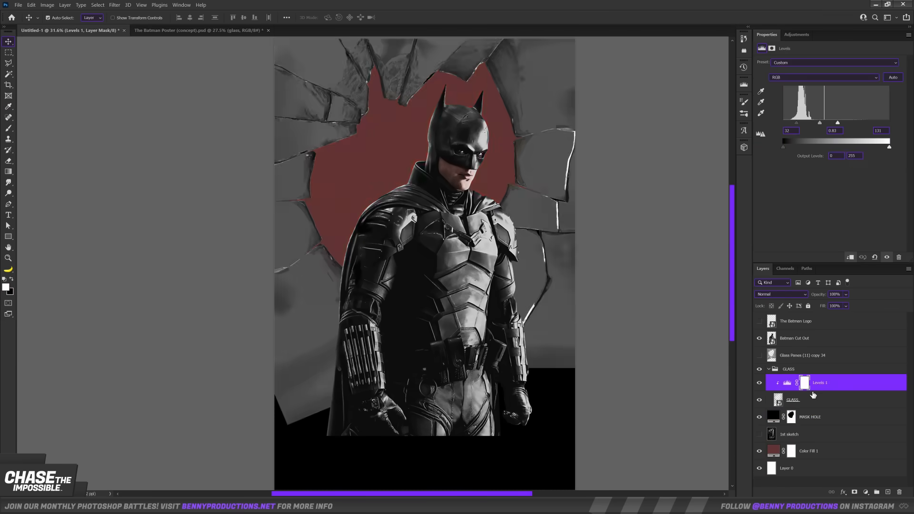
# - Darken the glass with an Exposure mask and refine the duplicated hole mask's edges against the red
pyautogui.click(805, 396)
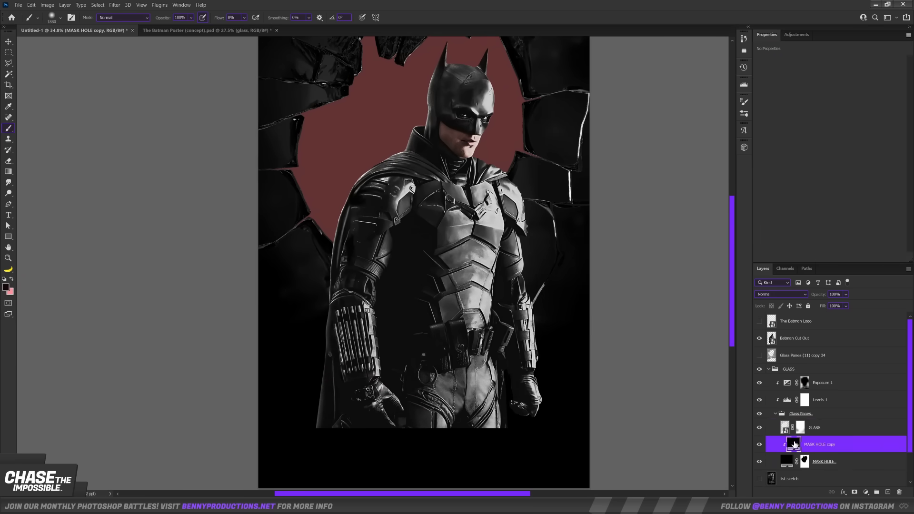
pyautogui.click(804, 427)
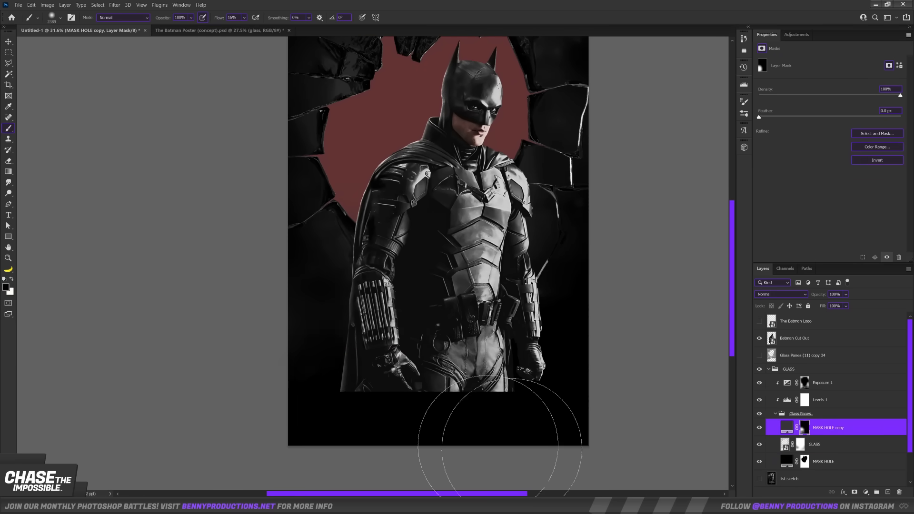
pyautogui.click(822, 382)
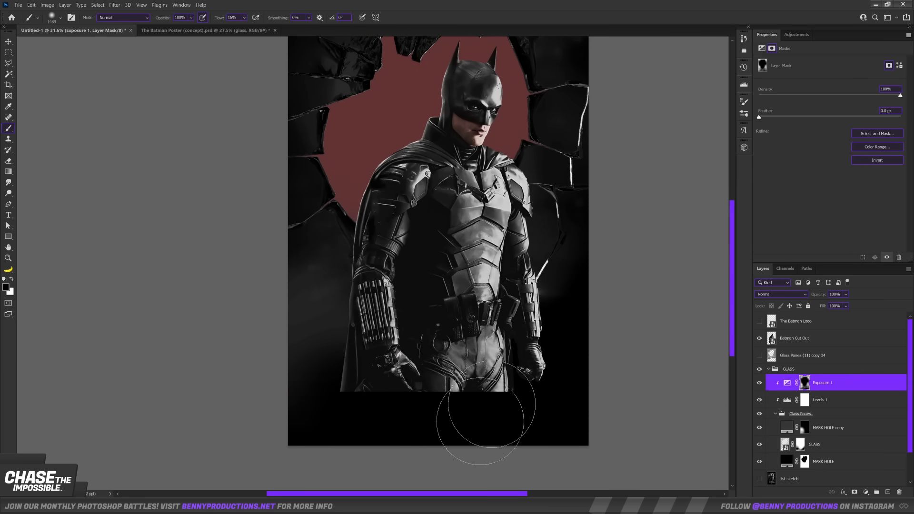
pyautogui.click(814, 445)
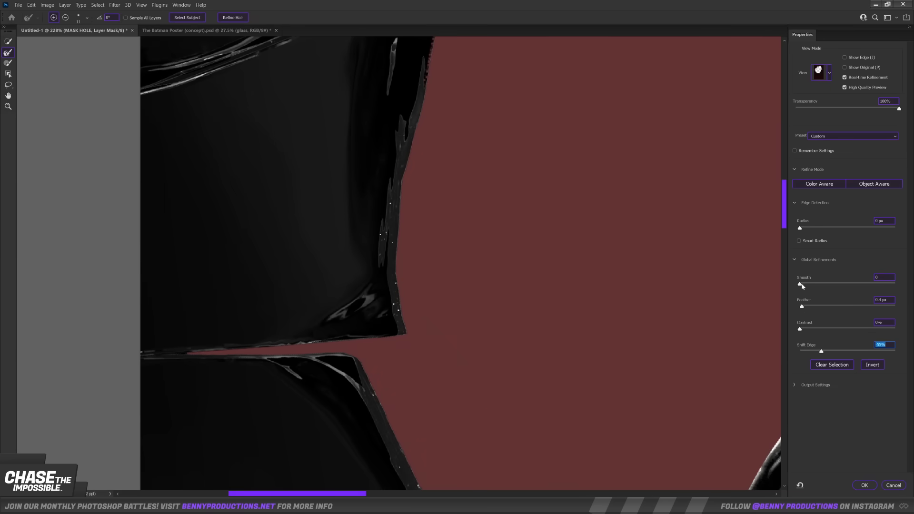
# - Apply the refined hole edge before adding the red radial glow and THE BATMAN title
pyautogui.click(865, 485)
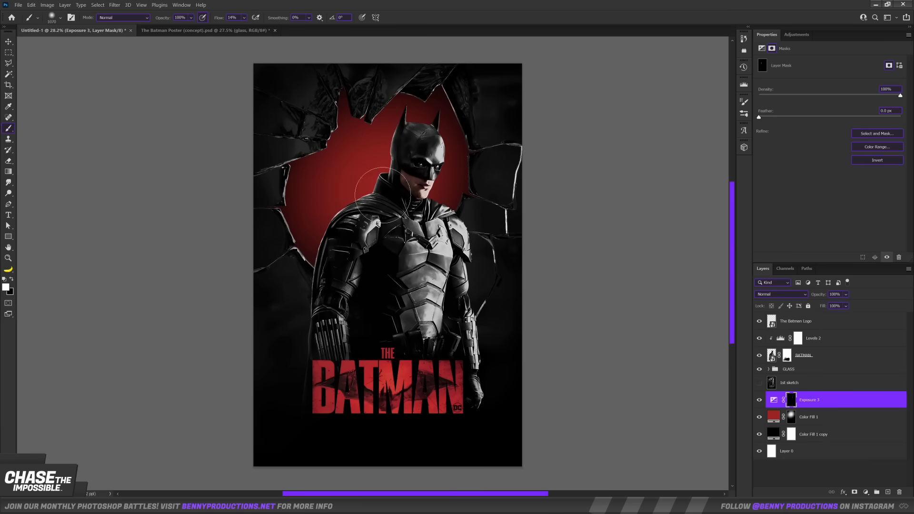
# - Blend the skyline image at Color Burn into the red glow and place Gordon and Riddler cut-outs in the hole
pyautogui.click(810, 416)
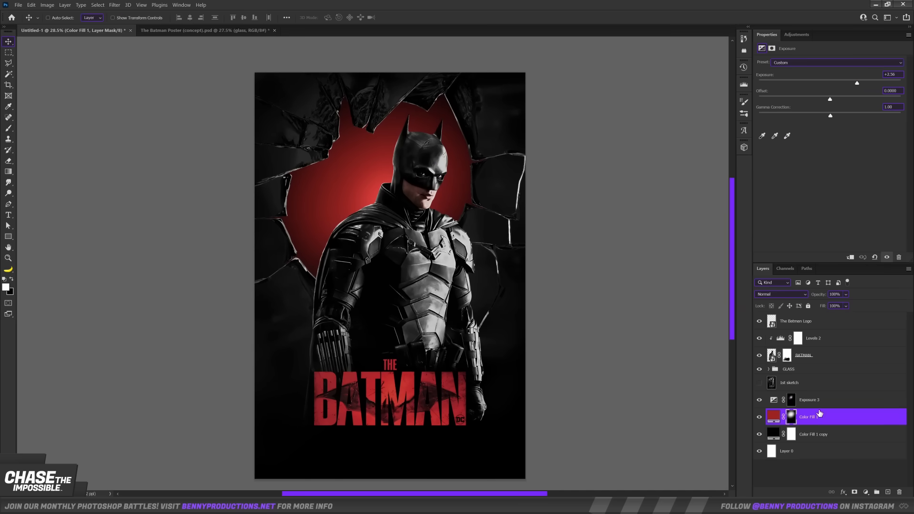
pyautogui.click(781, 294)
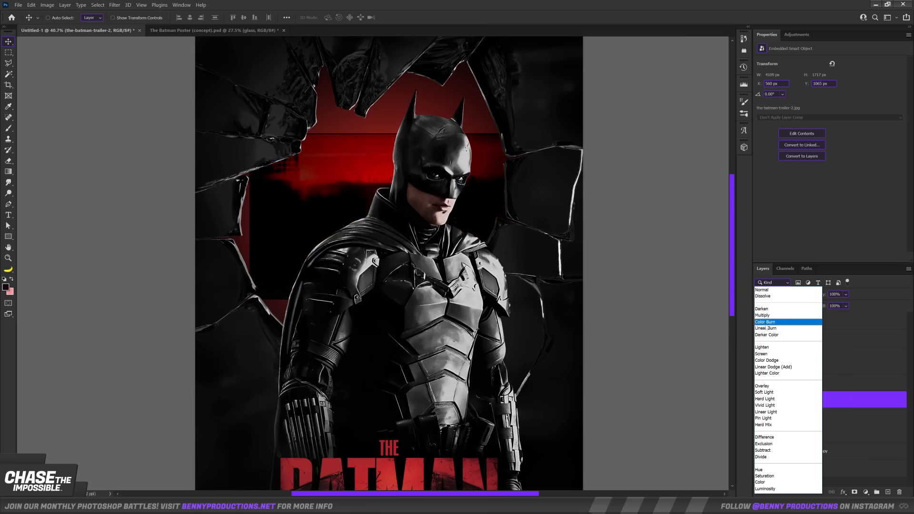
pyautogui.click(762, 354)
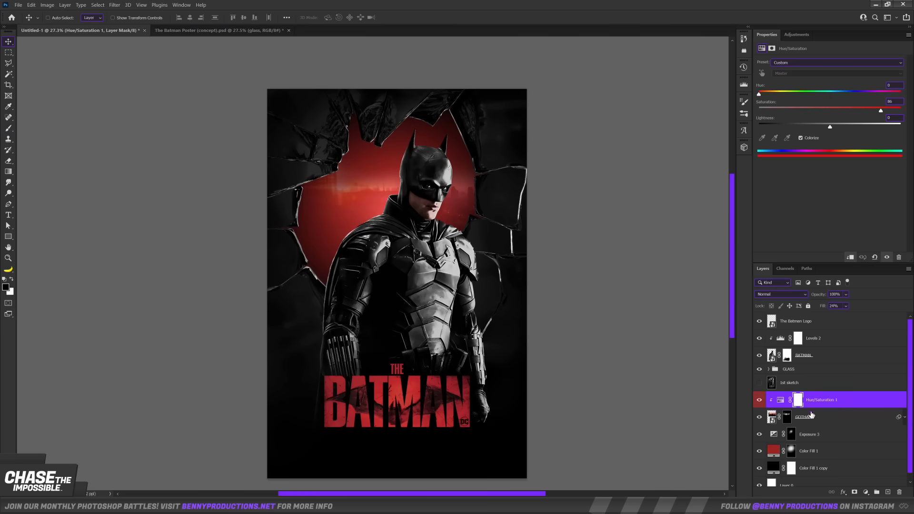
pyautogui.click(812, 338)
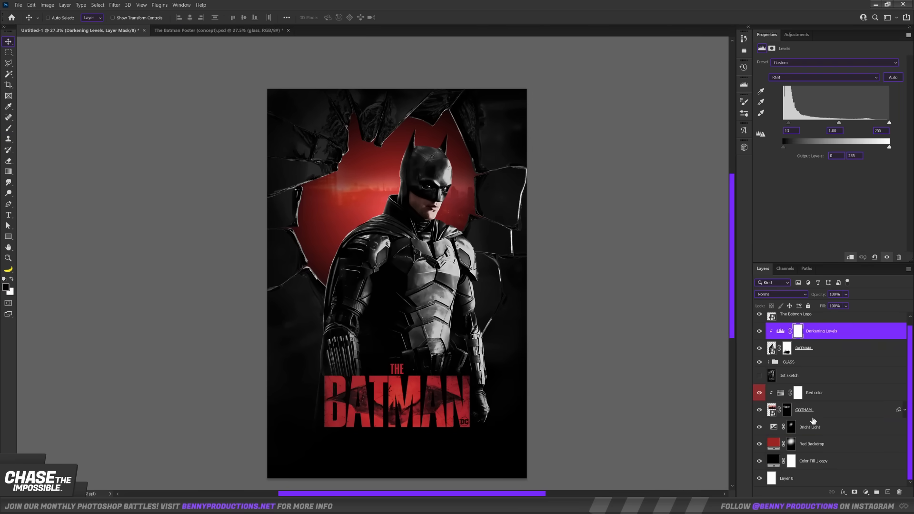
pyautogui.click(804, 409)
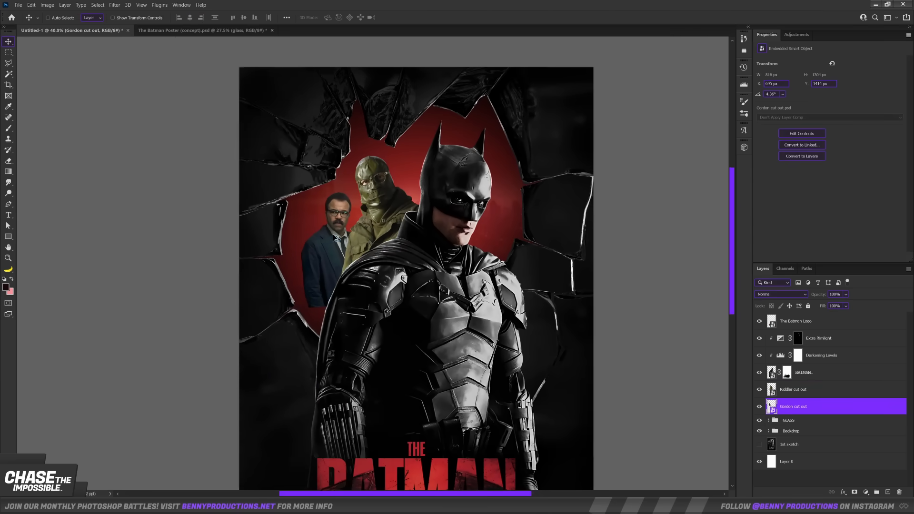
# - Clip Levels, Vibrance and a dark red Overlay Color Fill to the Riddler and hide the Gordon layer
pyautogui.rightClick(798, 445)
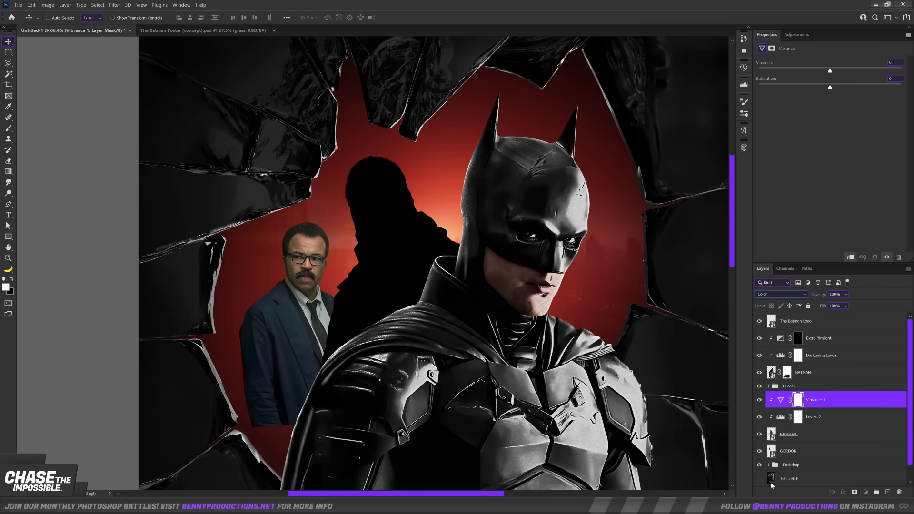
pyautogui.click(789, 435)
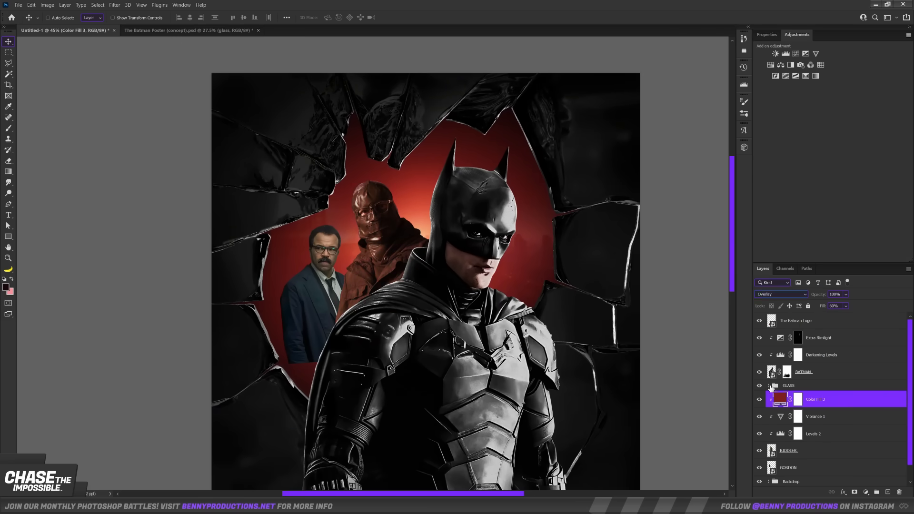
pyautogui.click(813, 451)
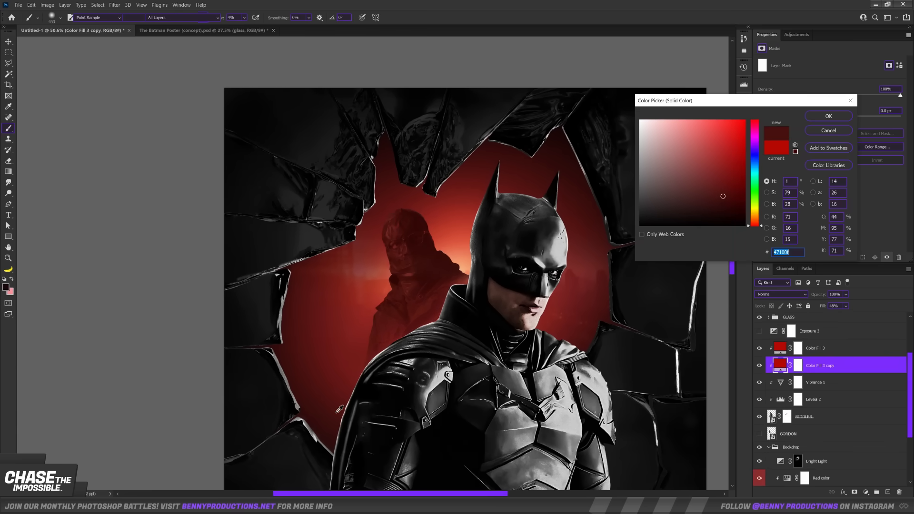
# - Confirm the dark red tint and apply a 15 px Field Blur to the Riddler
pyautogui.click(827, 115)
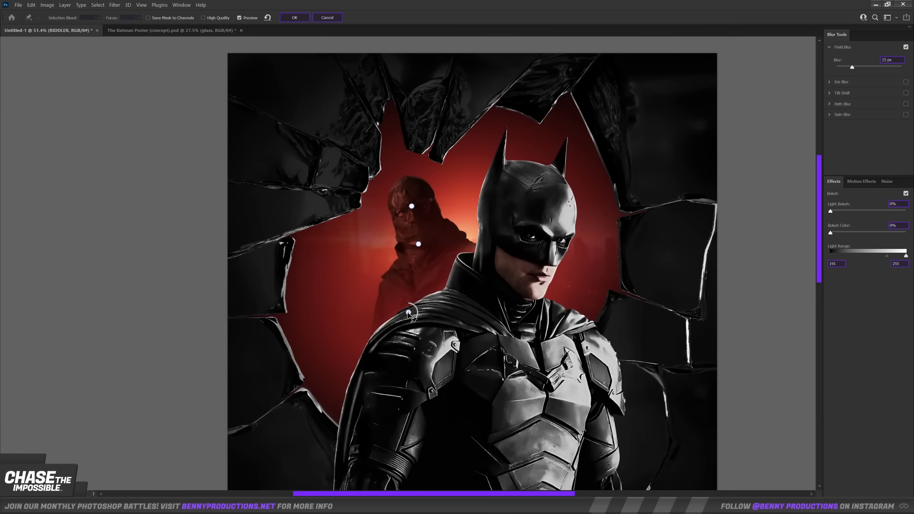
pyautogui.click(294, 17)
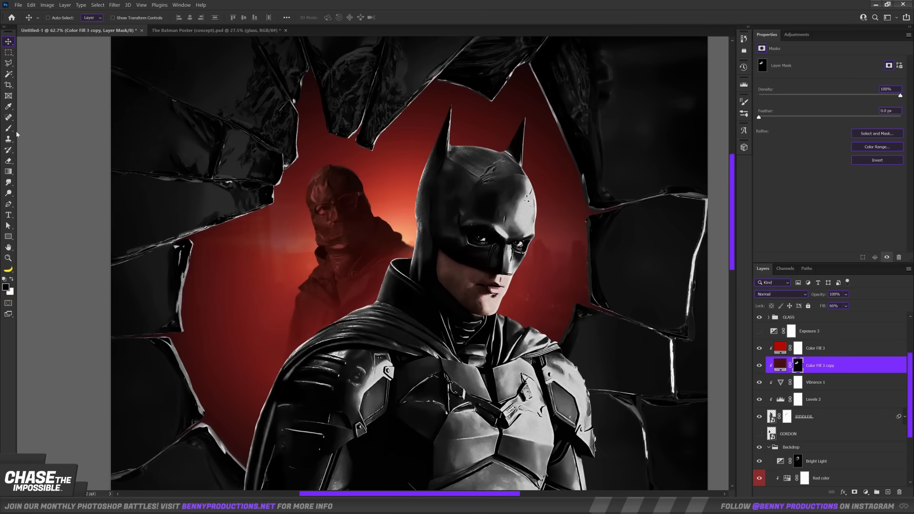
# - Place Gordon with duplicated Color Fill and Levels clipping layers and confirm the Riddler's Field Blur
pyautogui.click(805, 416)
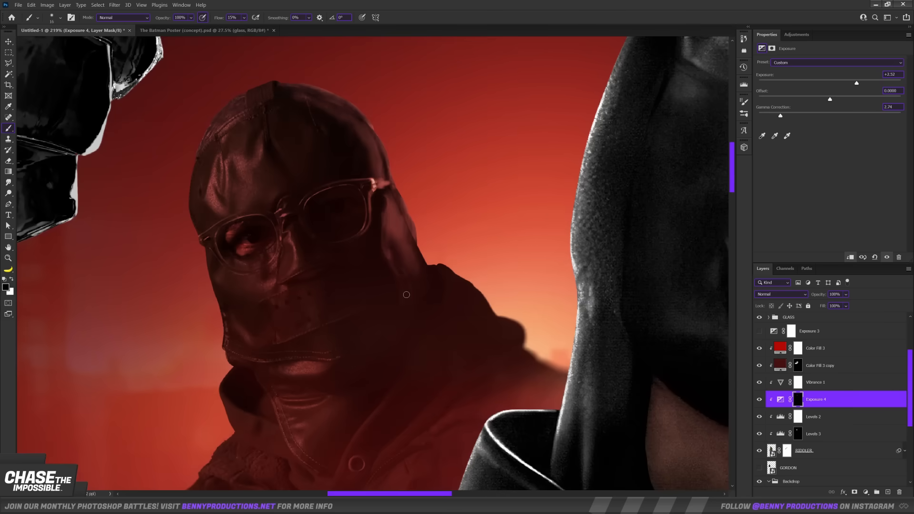
pyautogui.scroll(-3)
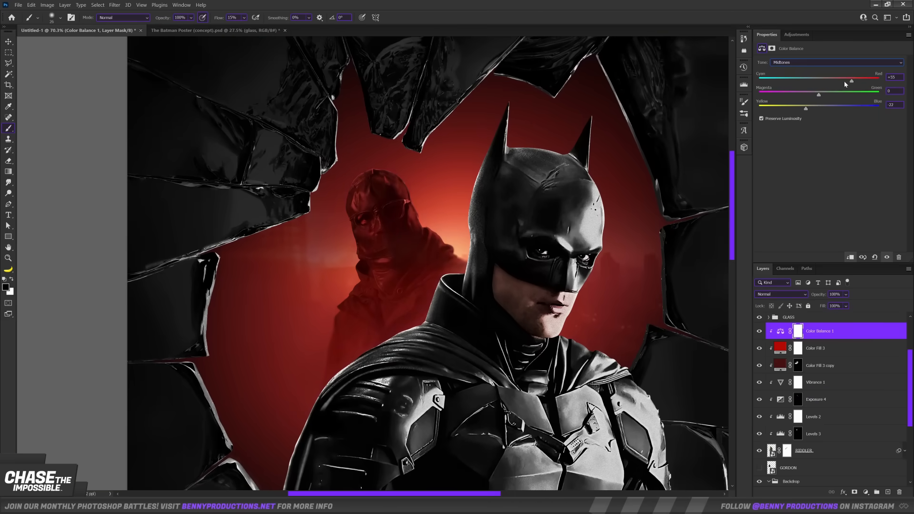
pyautogui.click(827, 382)
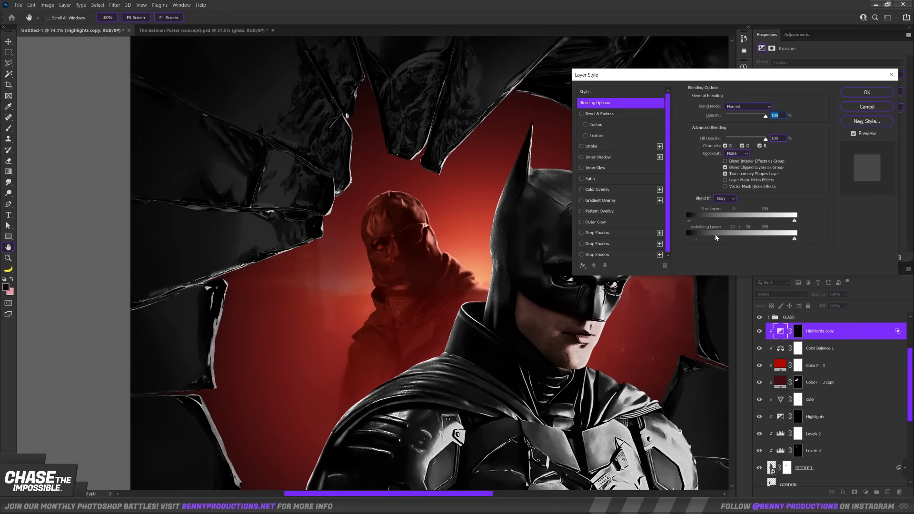
pyautogui.click(867, 92)
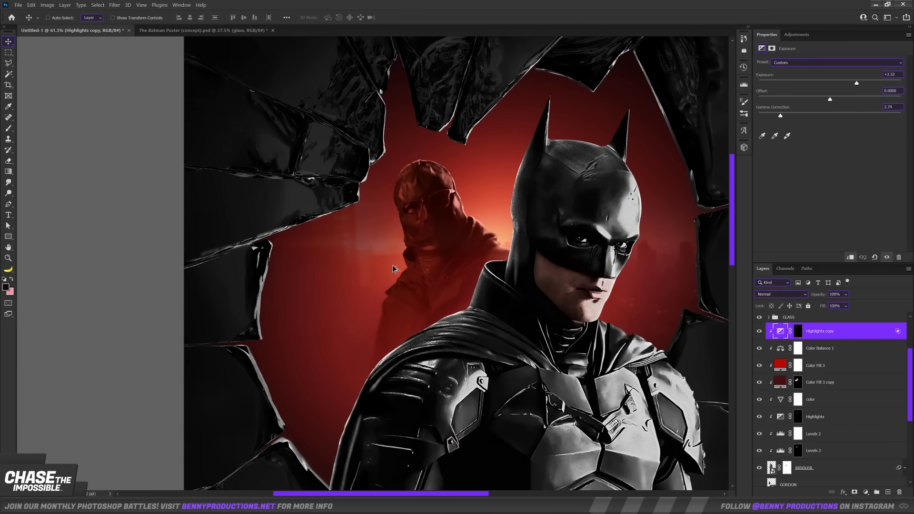
pyautogui.click(114, 5)
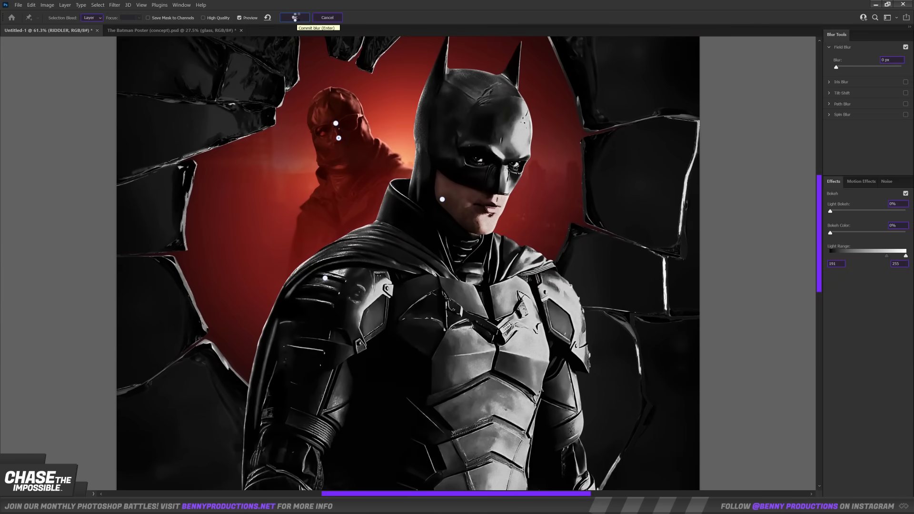
pyautogui.click(294, 17)
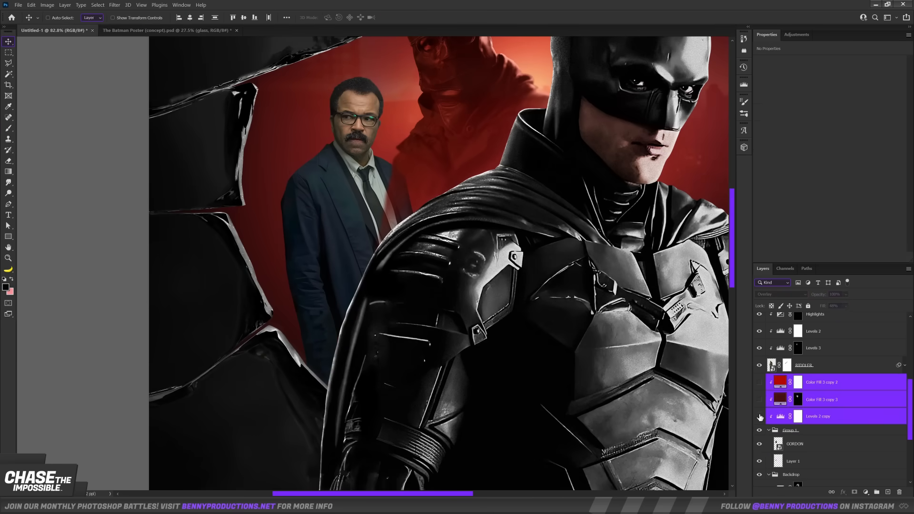
# - Paint the dark red tint mask over Gordon and set Field Blur points around him
pyautogui.click(798, 399)
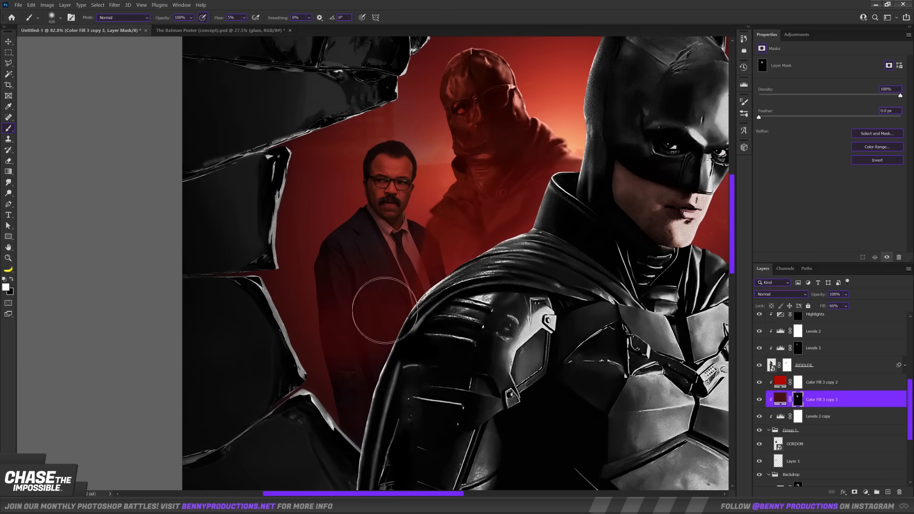
pyautogui.click(806, 433)
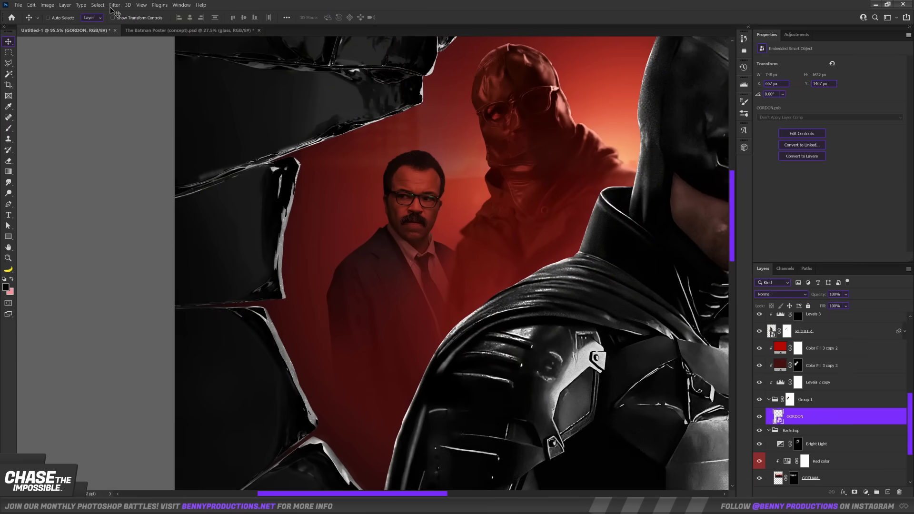
pyautogui.click(114, 5)
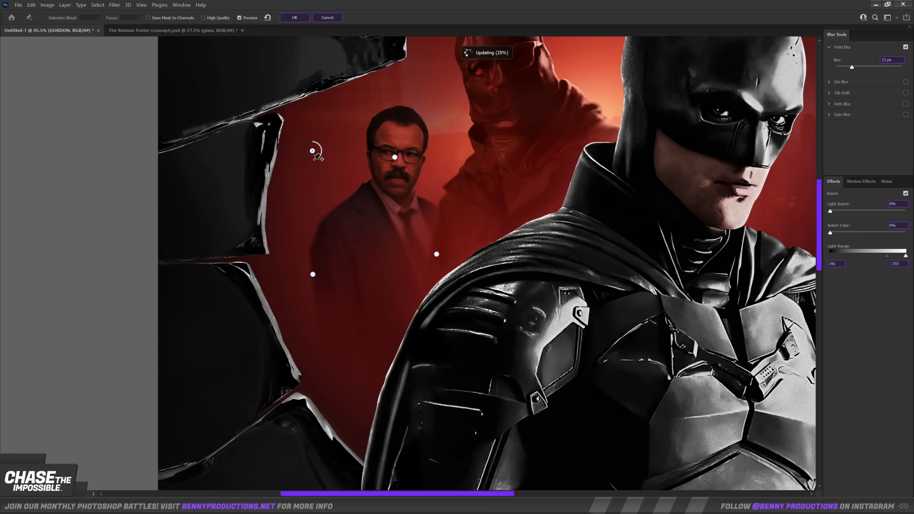
pyautogui.click(294, 17)
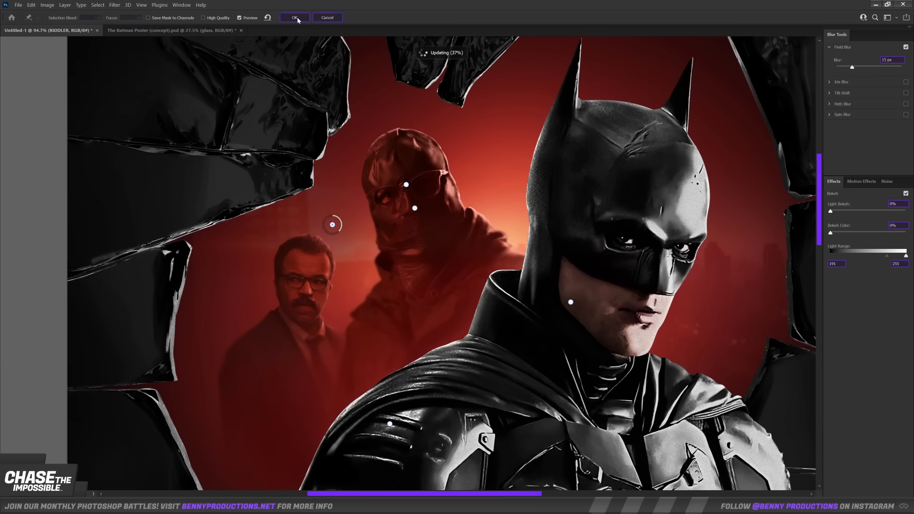
# - Paint white on the Color Fill 4 and Hue/Saturation masks for red rim light on Batman's shoulder and cowl ear
pyautogui.click(294, 17)
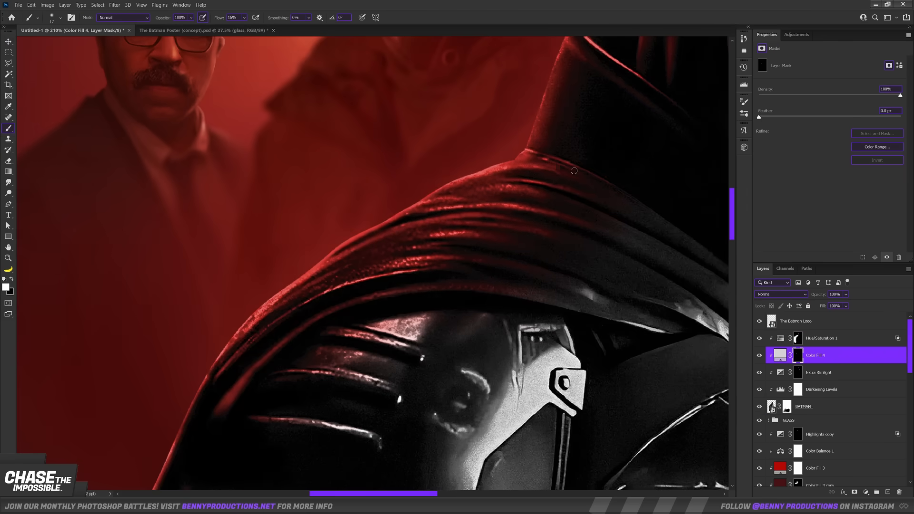
pyautogui.click(821, 338)
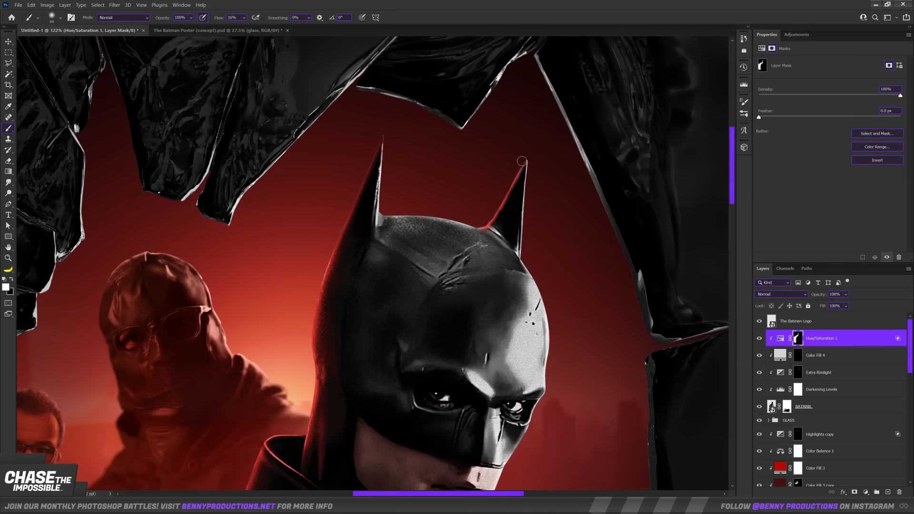
pyautogui.click(816, 321)
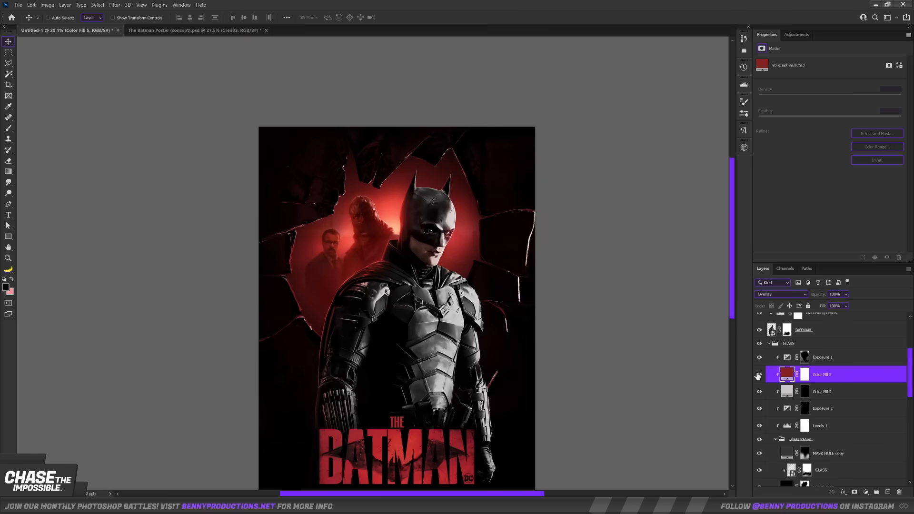
# - Paint the Color Fill 5 and Color Fill 2 masks so the hole's glass edges glow red with bright highlights
pyautogui.click(805, 374)
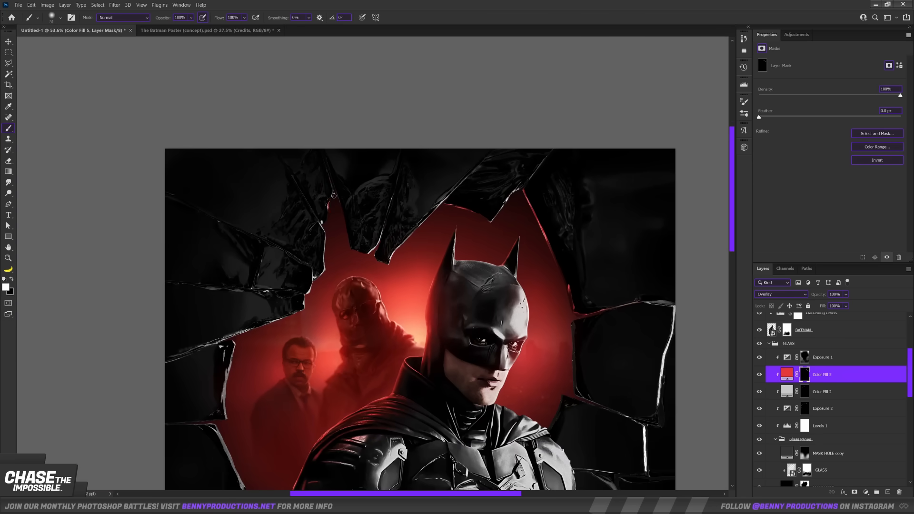
pyautogui.click(822, 392)
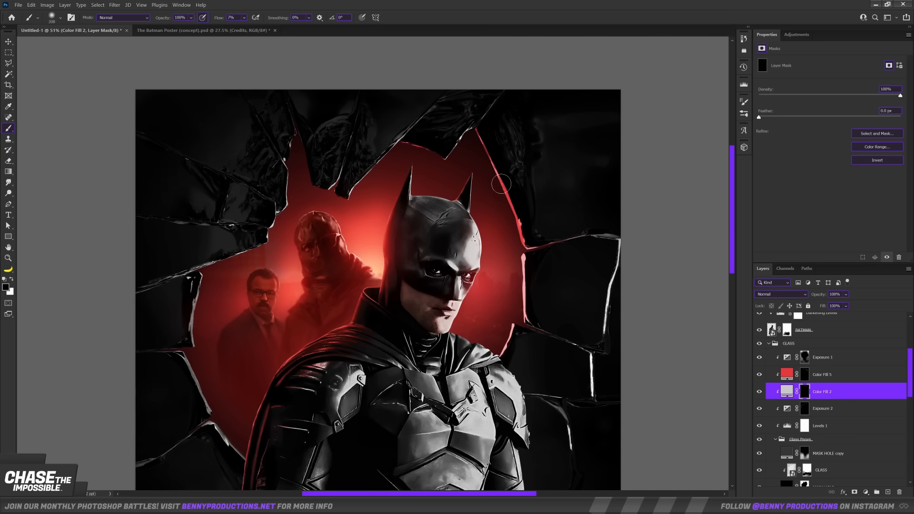
pyautogui.click(822, 374)
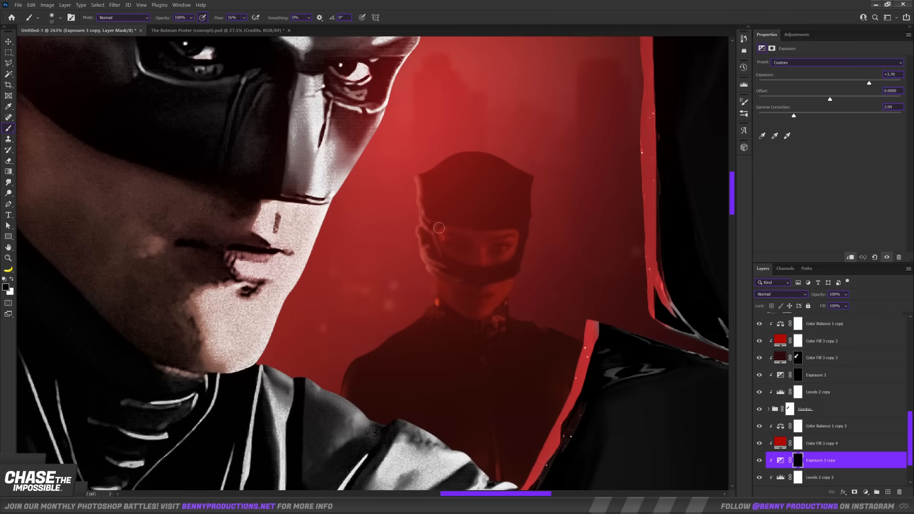
# - Extend the MASK HOLE shape upward and brush fresh red glow and white highlights along its new top edge
pyautogui.scroll(-3)
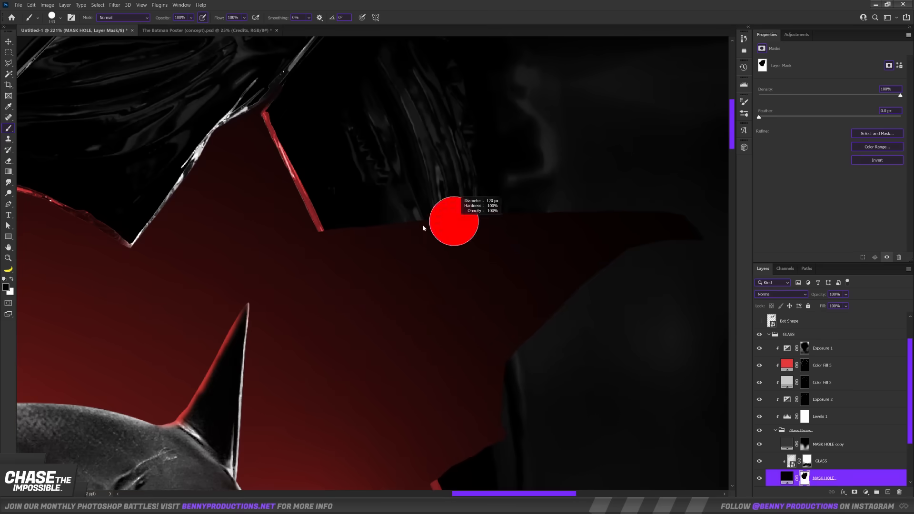
pyautogui.click(822, 382)
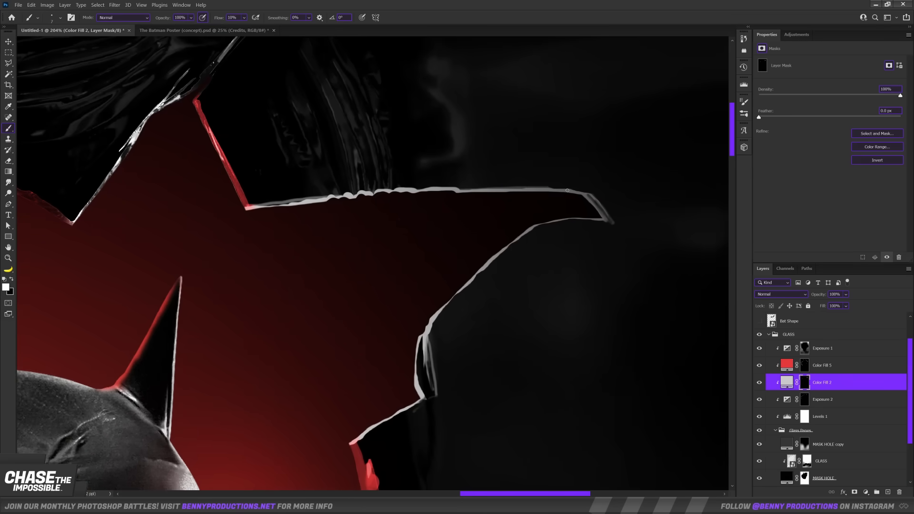
pyautogui.click(822, 365)
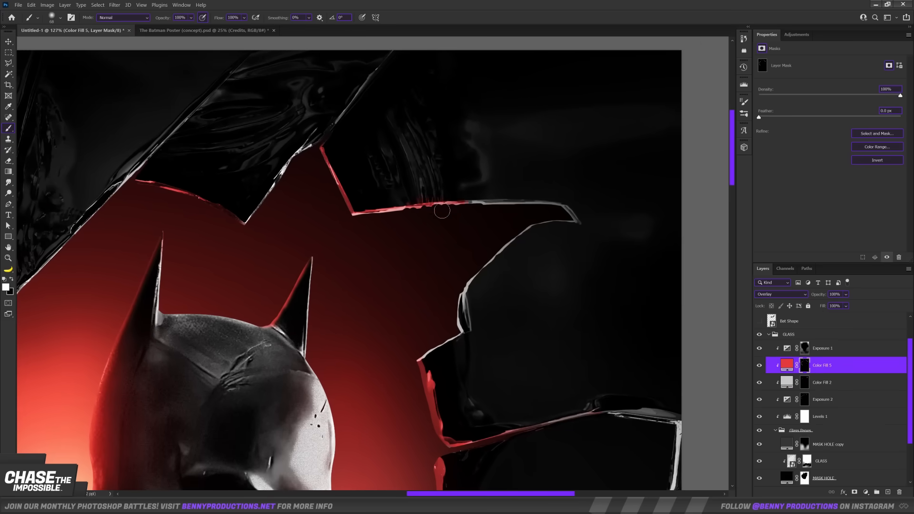
pyautogui.click(822, 382)
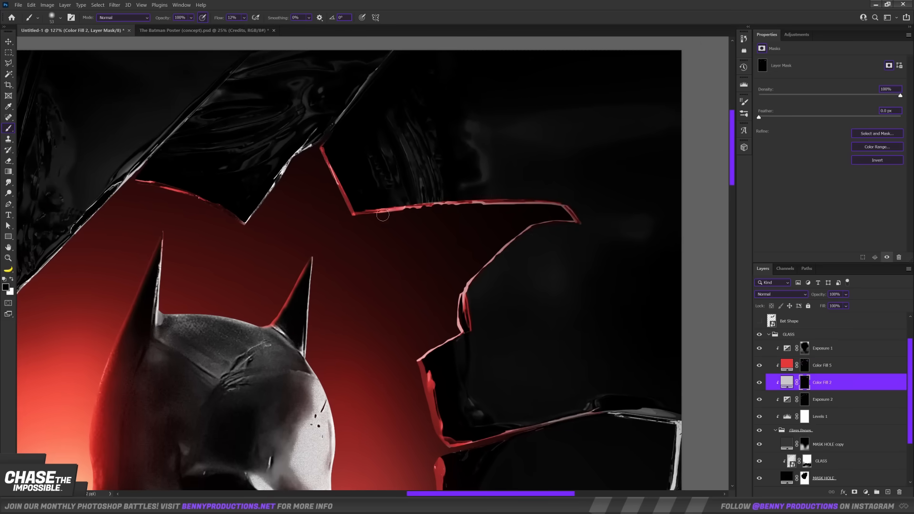
pyautogui.click(822, 365)
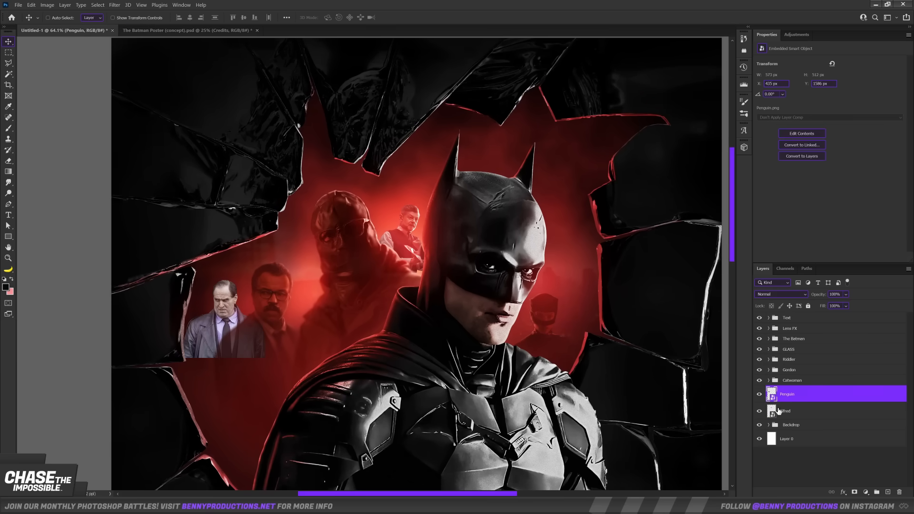
# - Copy the Color Balance, Color Fill and Levels clipping layers onto the Penguin layer for a red tint
pyautogui.click(790, 370)
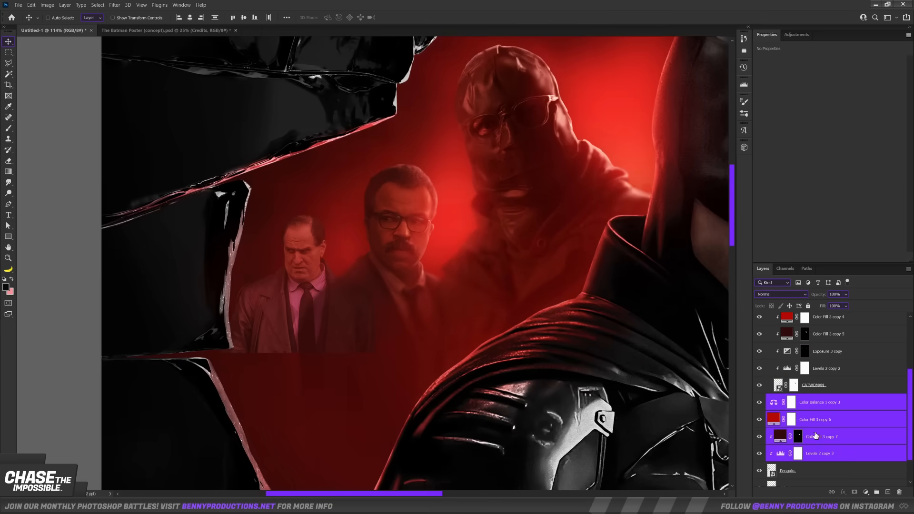
pyautogui.click(820, 454)
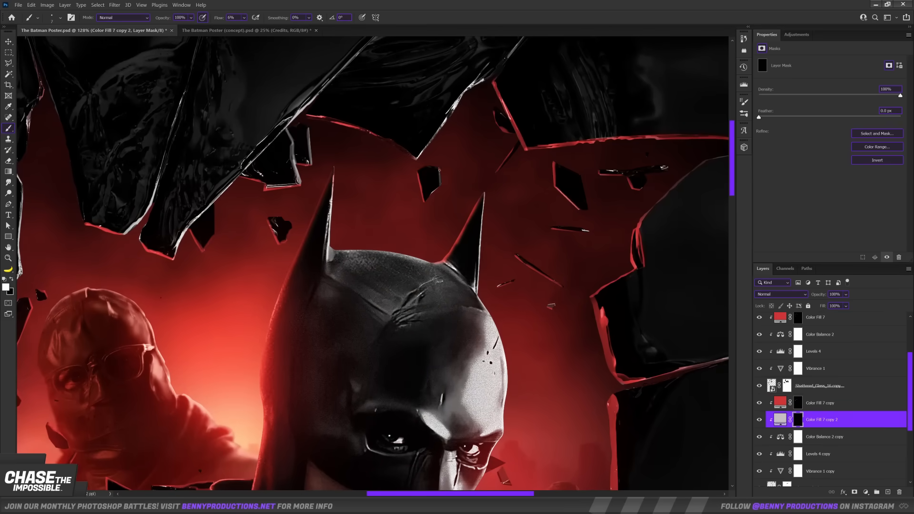
# - Paint red light onto the Shattered_Glass_16 shards through the Color Fill 7 copy 2 mask
pyautogui.click(817, 453)
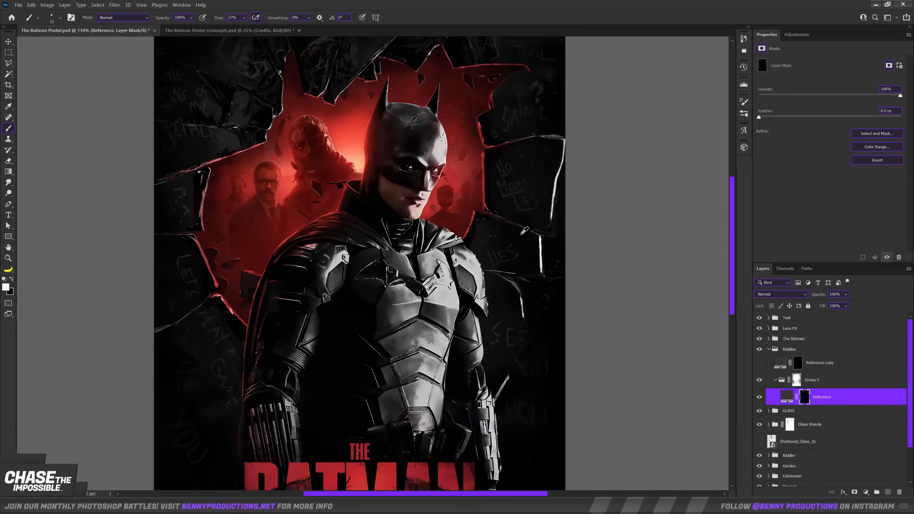
# - Grade the poster in Camera Raw Filter, adjusting Basic, Detail sharpening and Color Mixer HSL for reds and oranges
pyautogui.scroll(-3)
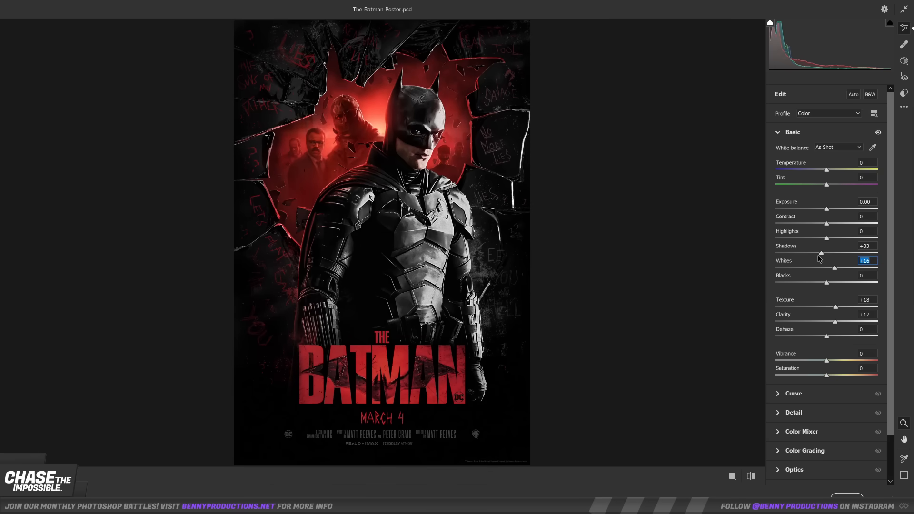
pyautogui.click(794, 169)
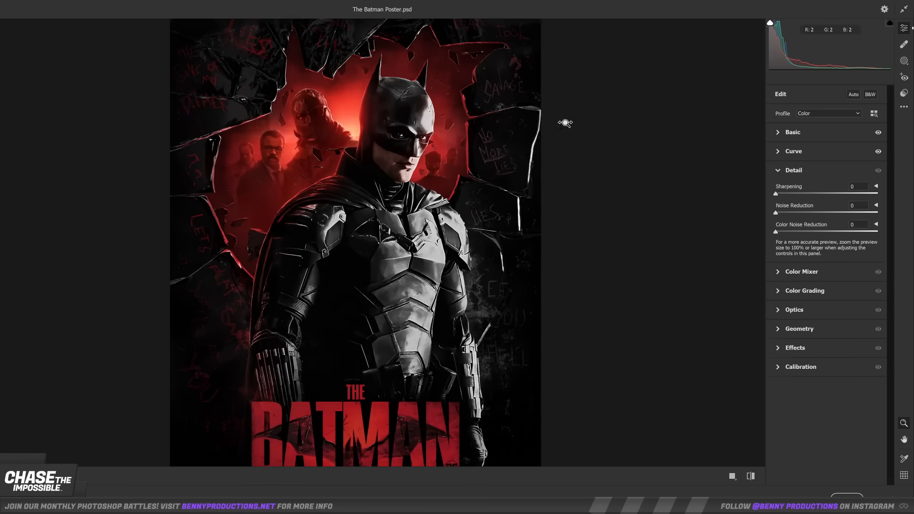
pyautogui.click(801, 272)
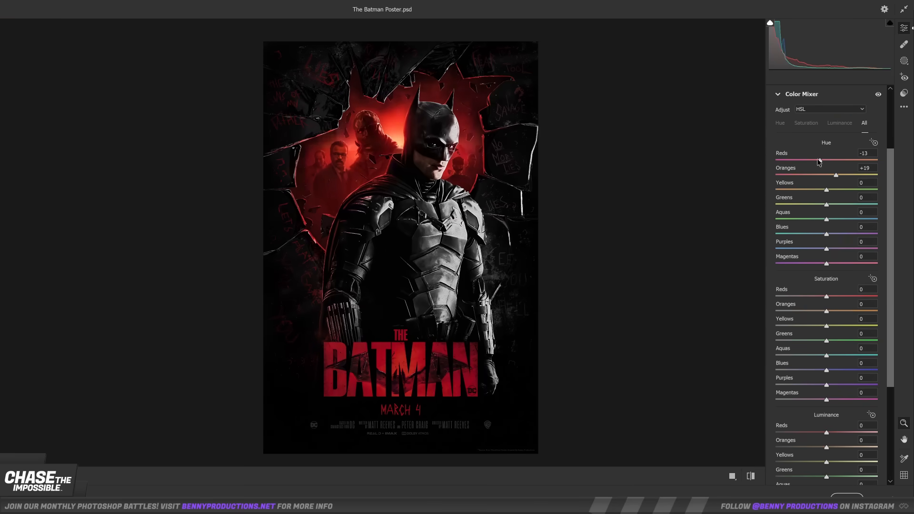